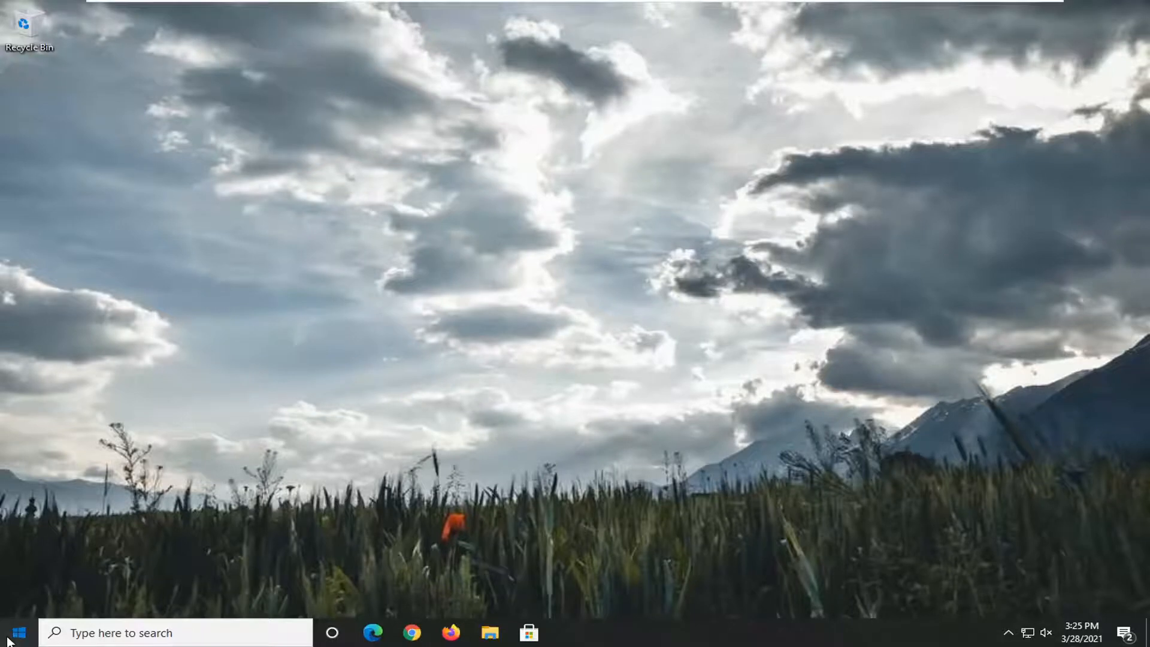
Launch Registry Editor as administrator from a 'regedit' Start search and approve the UAC prompt
{"action": "type", "text": "regedit"}
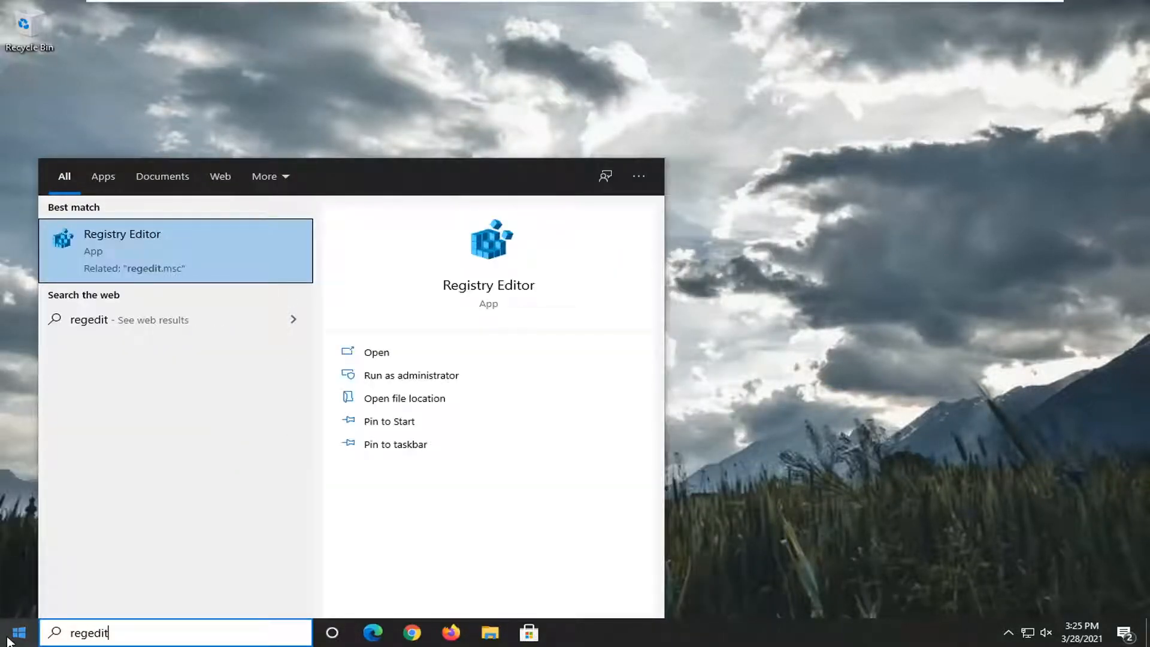
{"action": "mouse_move", "coordinate": [164, 241]}
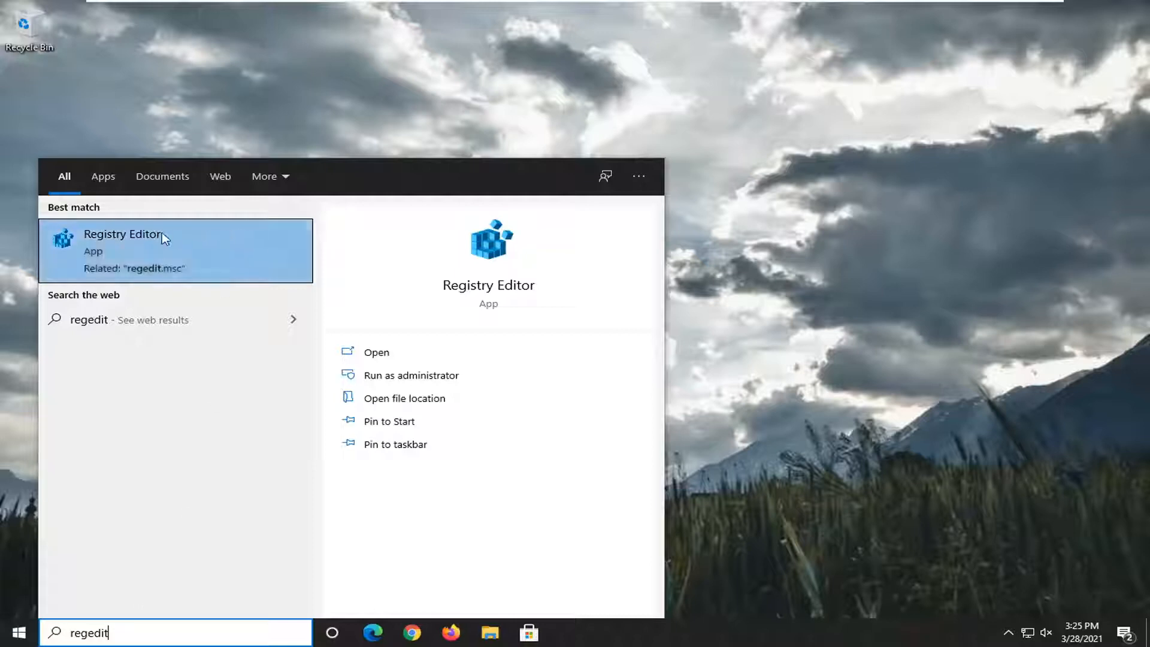
{"action": "right_click", "coordinate": [123, 242]}
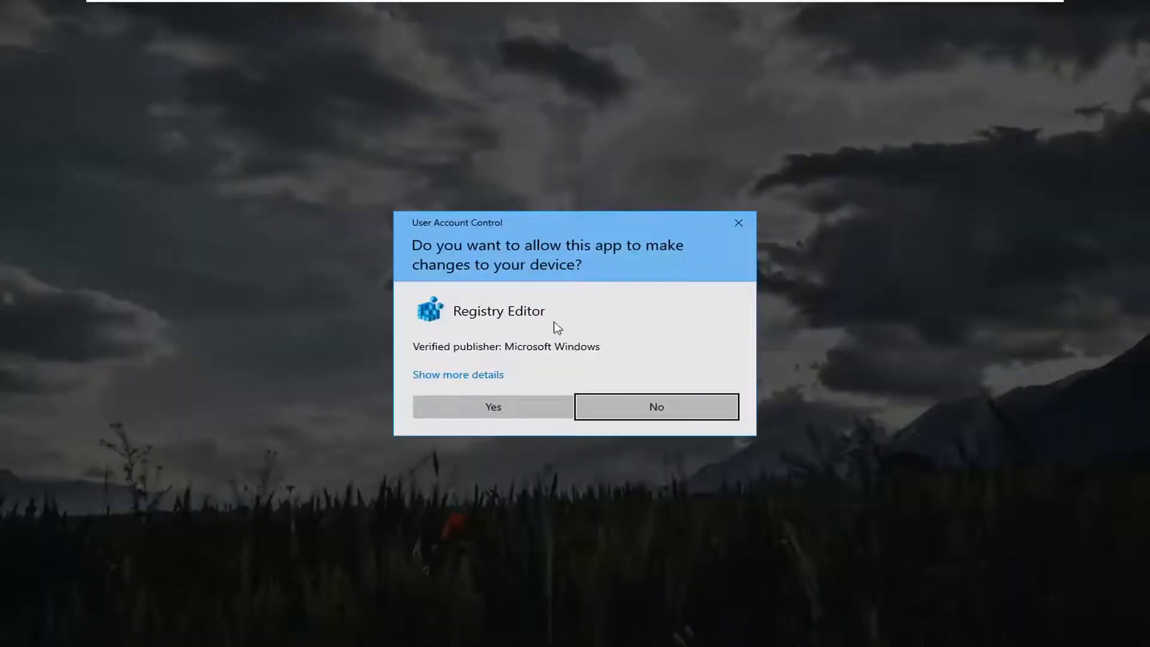
{"action": "left_click", "coordinate": [655, 406]}
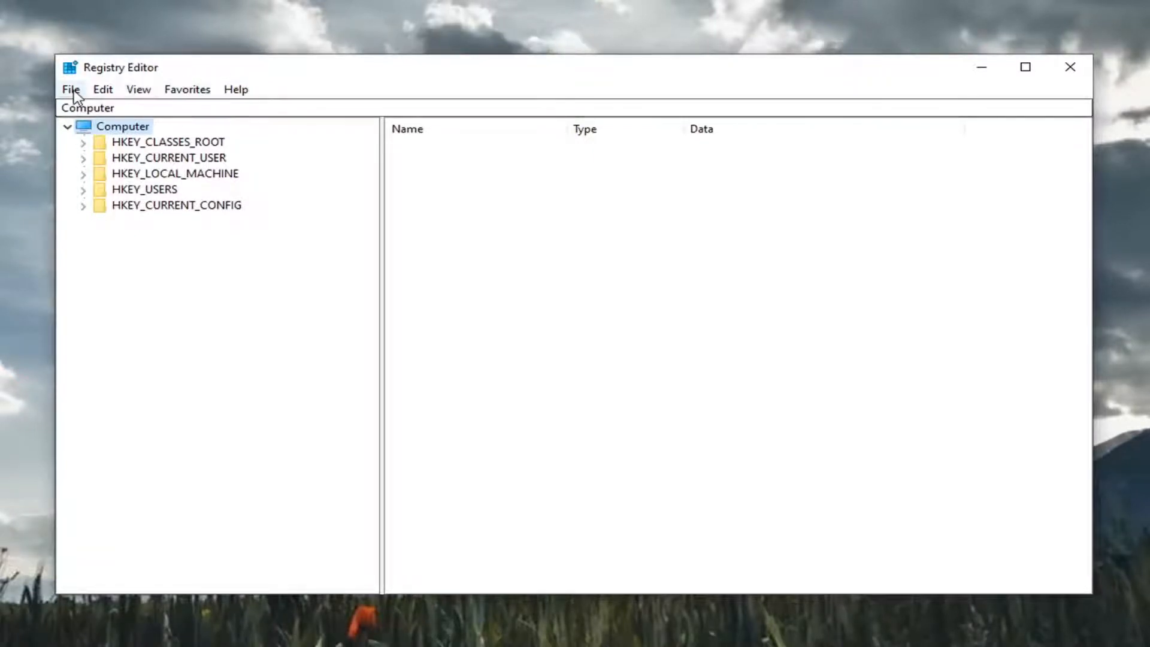
{"action": "left_click", "coordinate": [122, 126]}
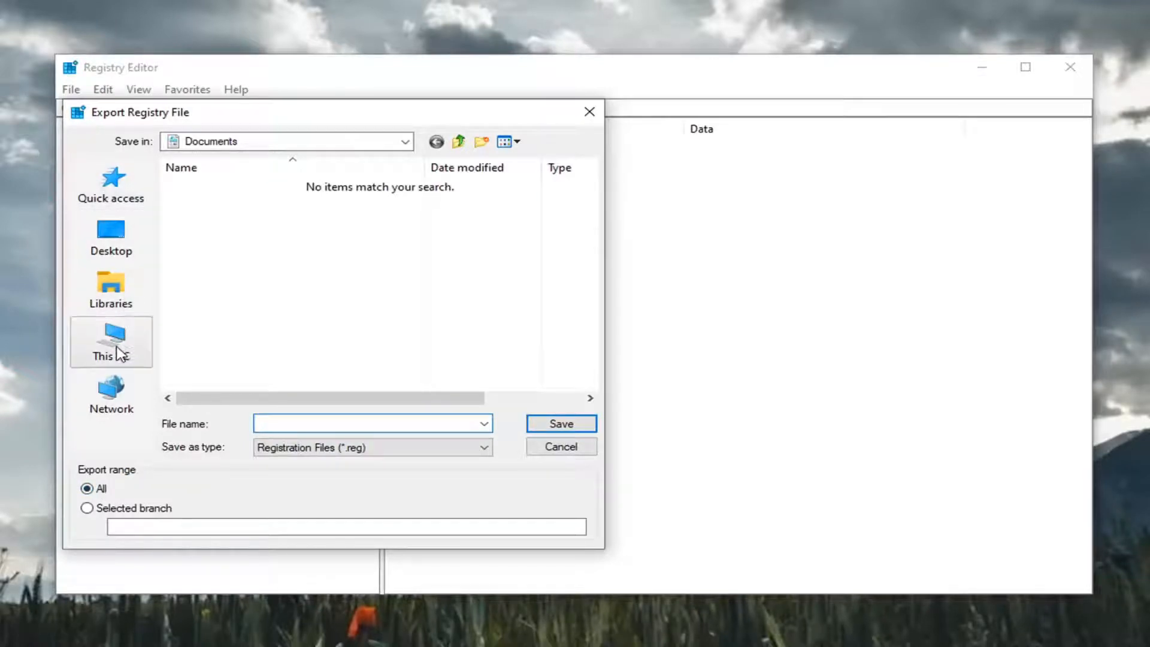
{"action": "left_click", "coordinate": [561, 445]}
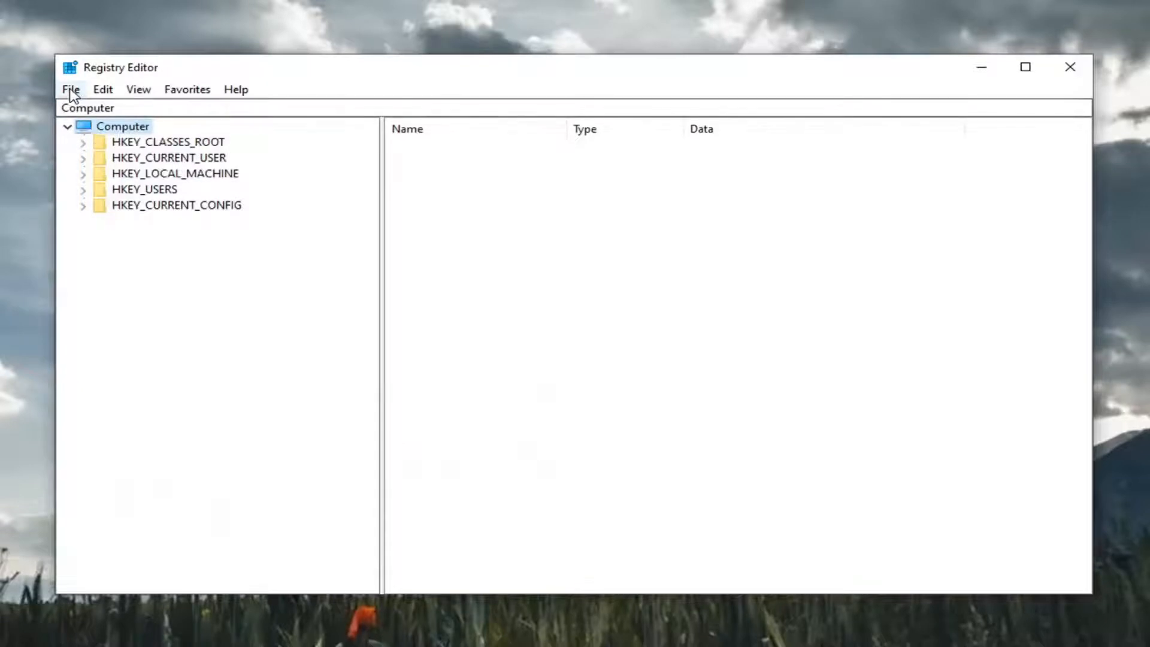
{"action": "left_click", "coordinate": [71, 89]}
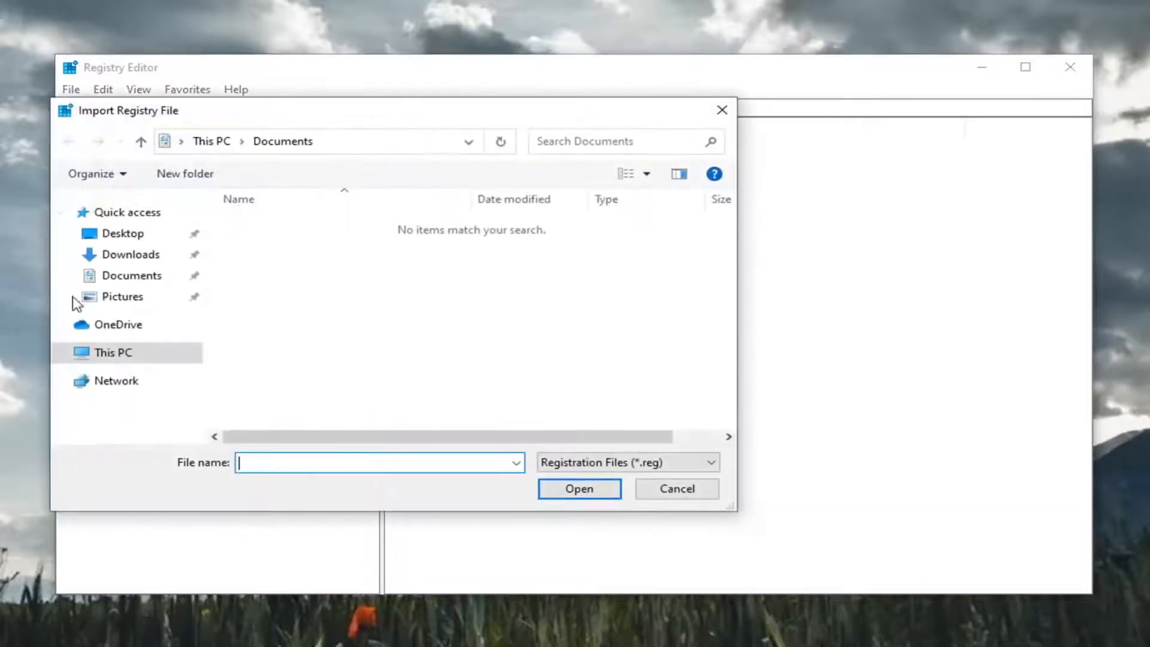
{"action": "left_click", "coordinate": [123, 233]}
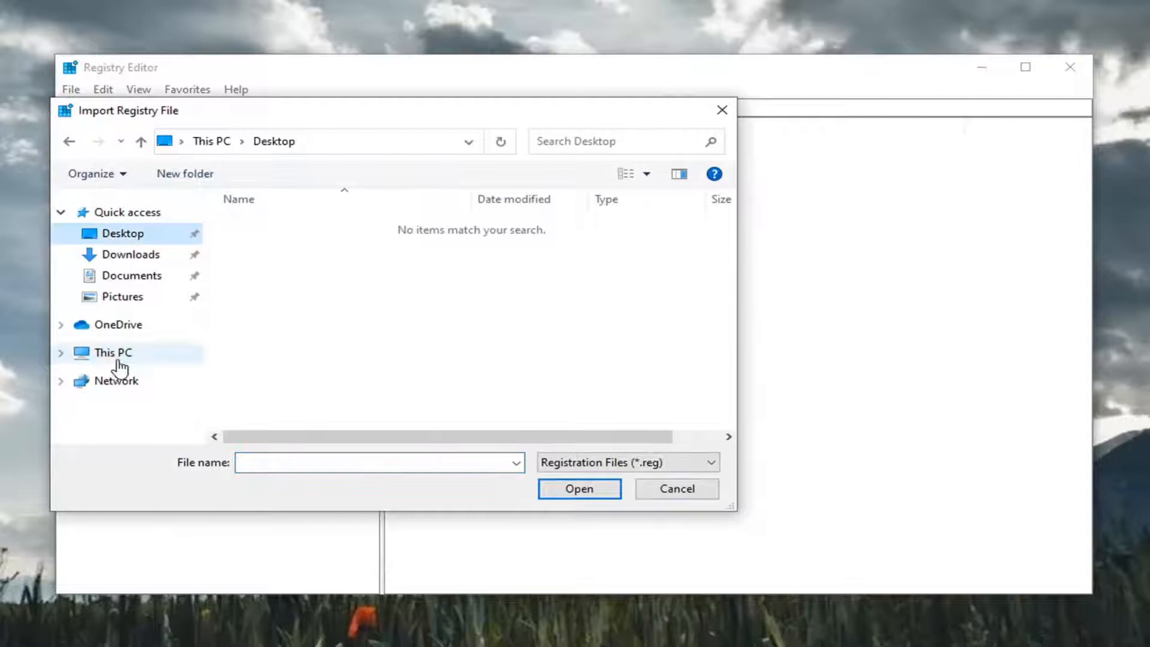
{"action": "left_click", "coordinate": [676, 488]}
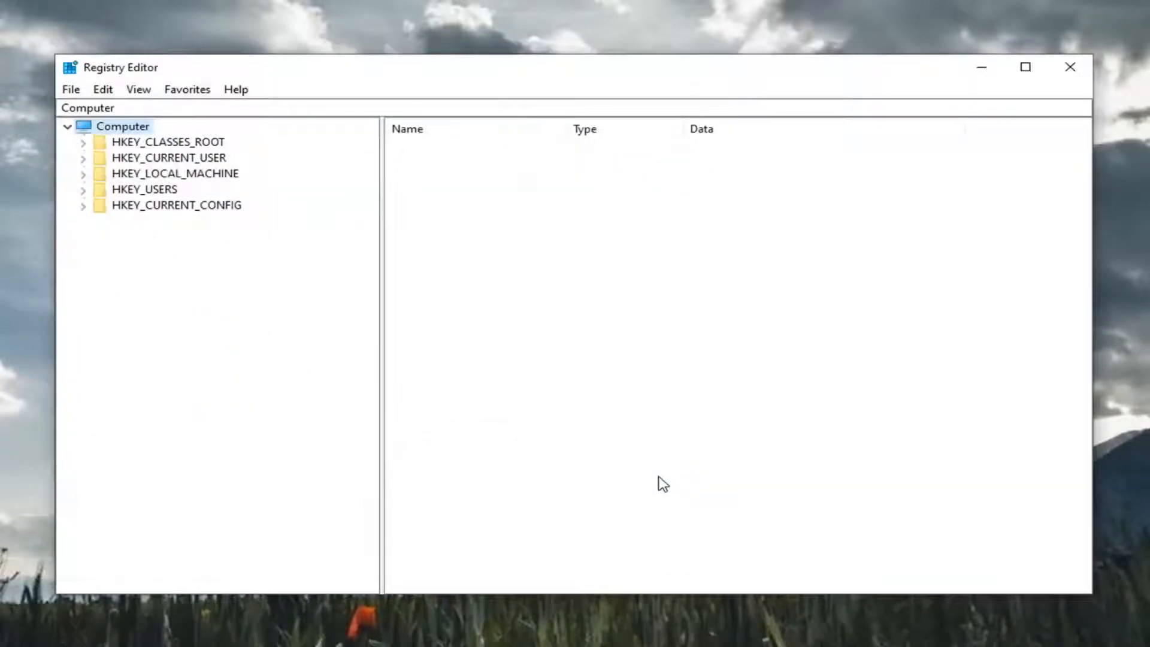
{"action": "mouse_move", "coordinate": [646, 466]}
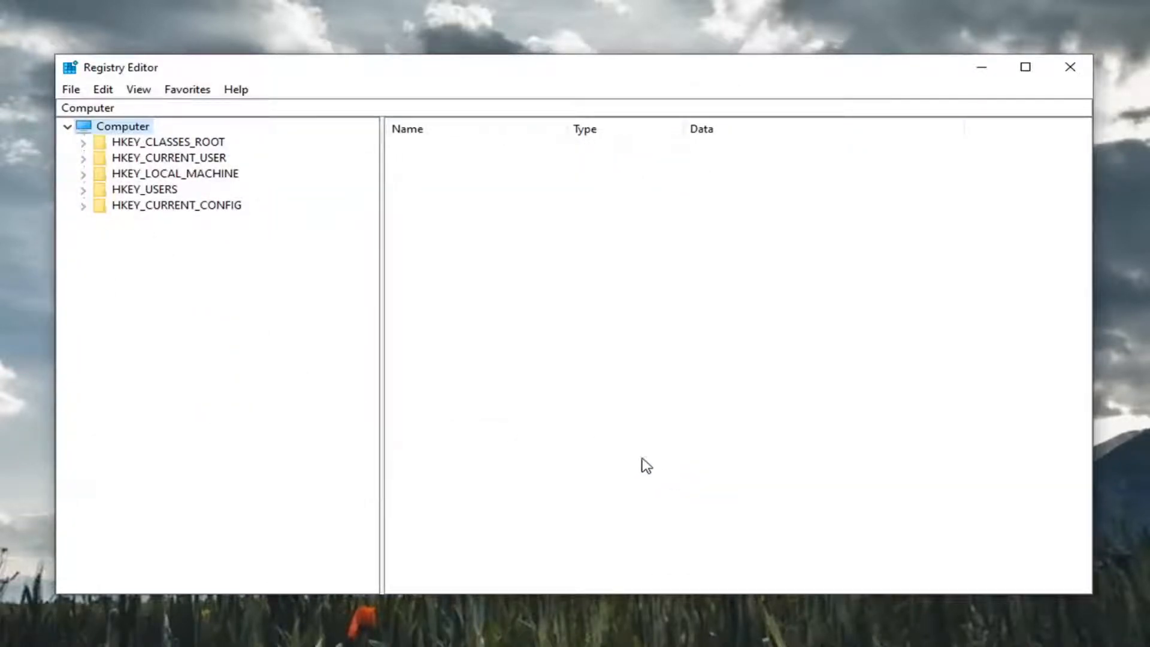
Expand HKEY_LOCAL_MACHINE and scroll down to the SOFTWARE\Microsoft\Office branch
{"action": "left_click", "coordinate": [174, 172]}
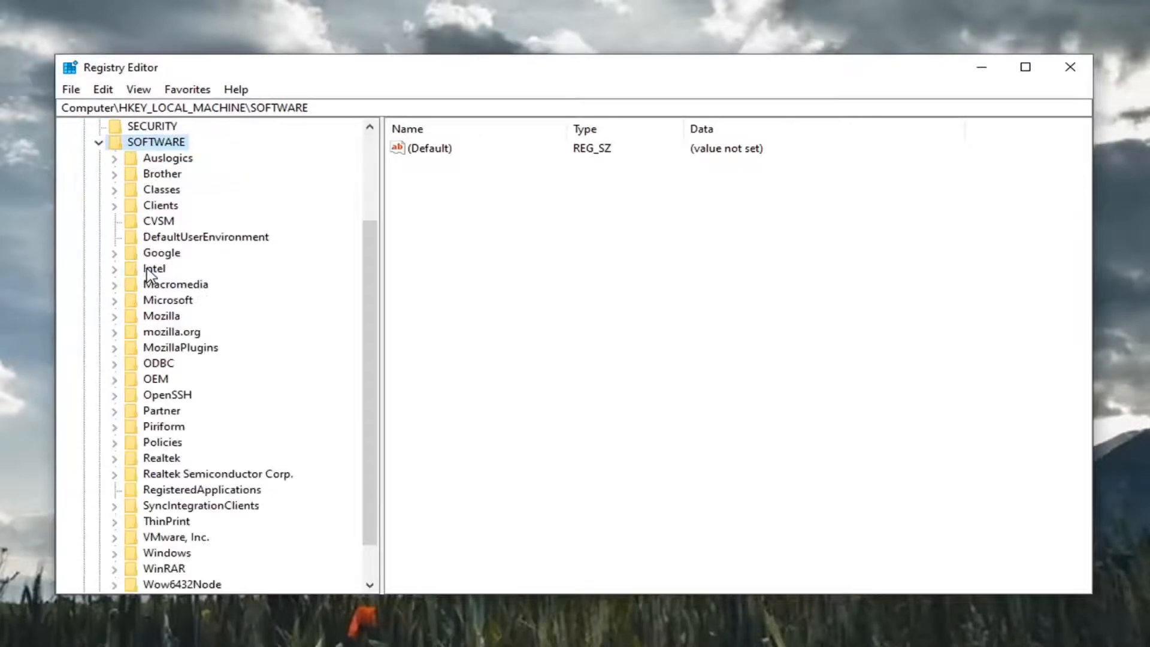
{"action": "scroll", "scroll_direction": "down", "scroll_amount": 3}
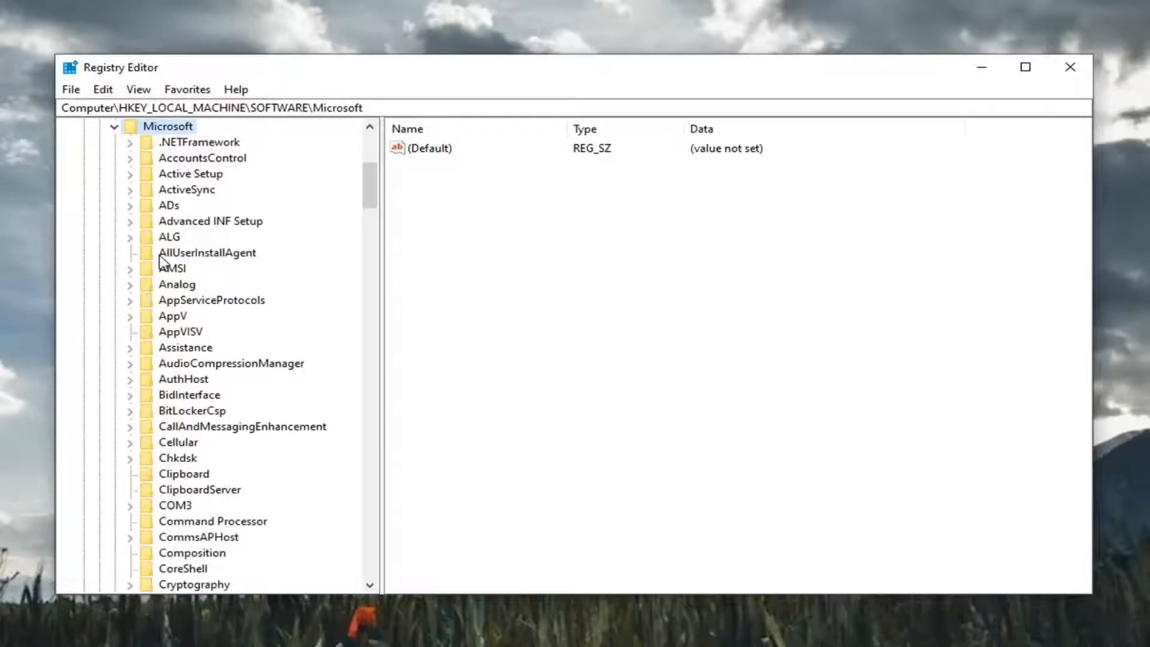
{"action": "scroll", "scroll_direction": "down", "scroll_amount": 3}
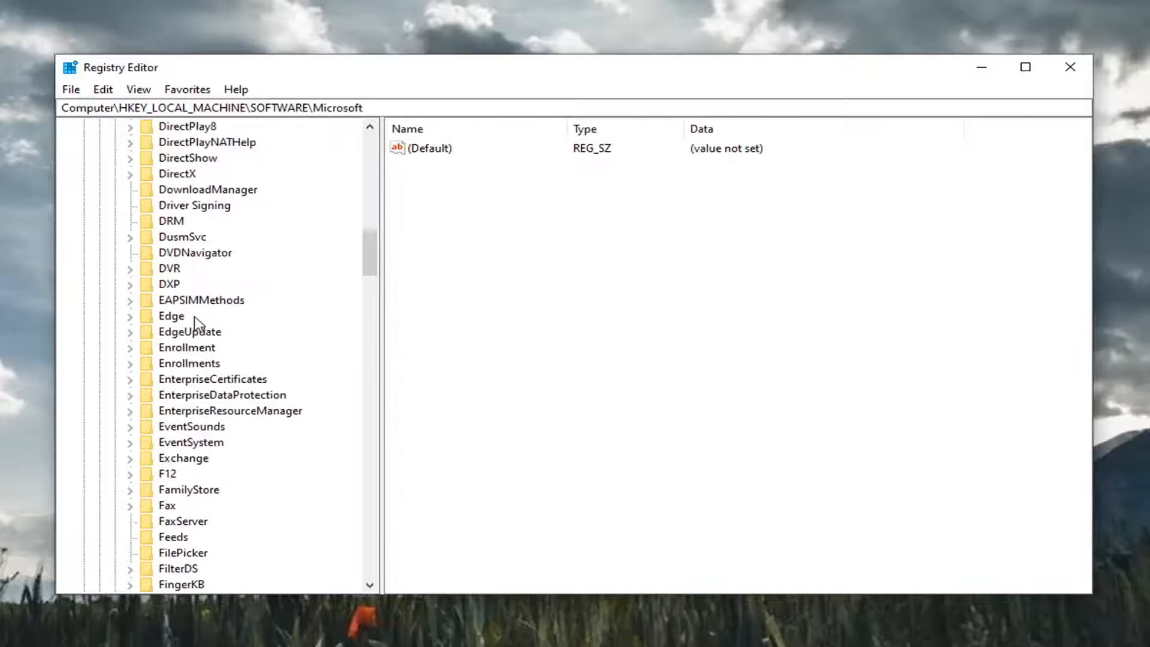
{"action": "scroll", "scroll_direction": "down", "scroll_amount": 3}
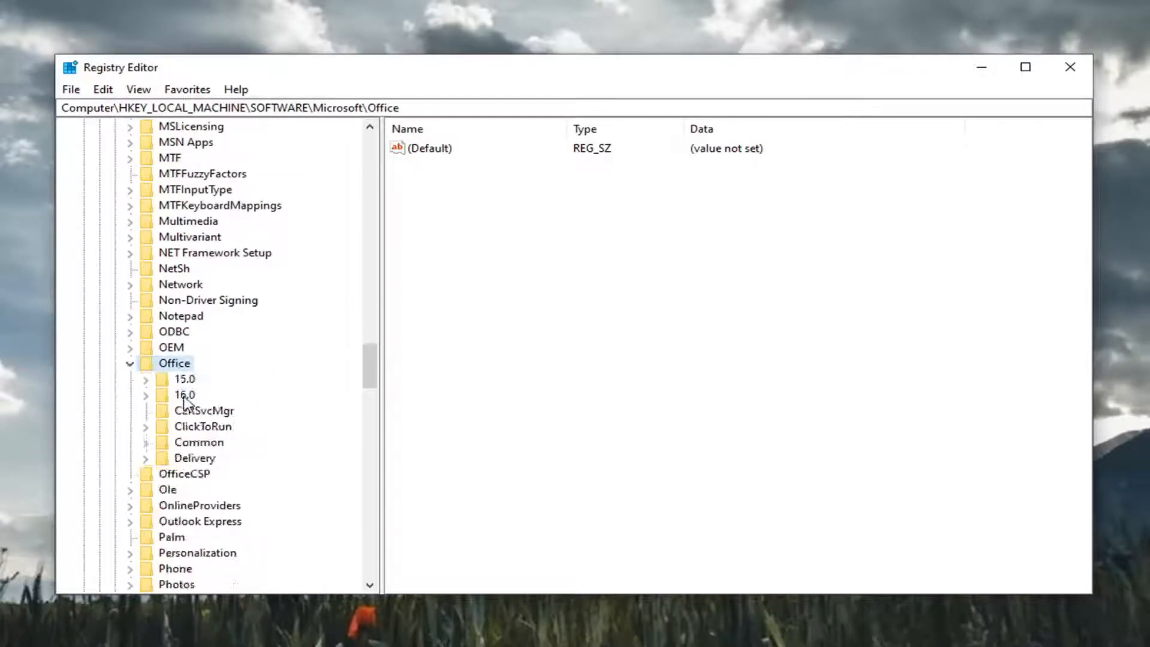
Expand the Office\16.0 key so its subkeys (Access, Excel, Outlook, Word) are listed
{"action": "left_click", "coordinate": [184, 394]}
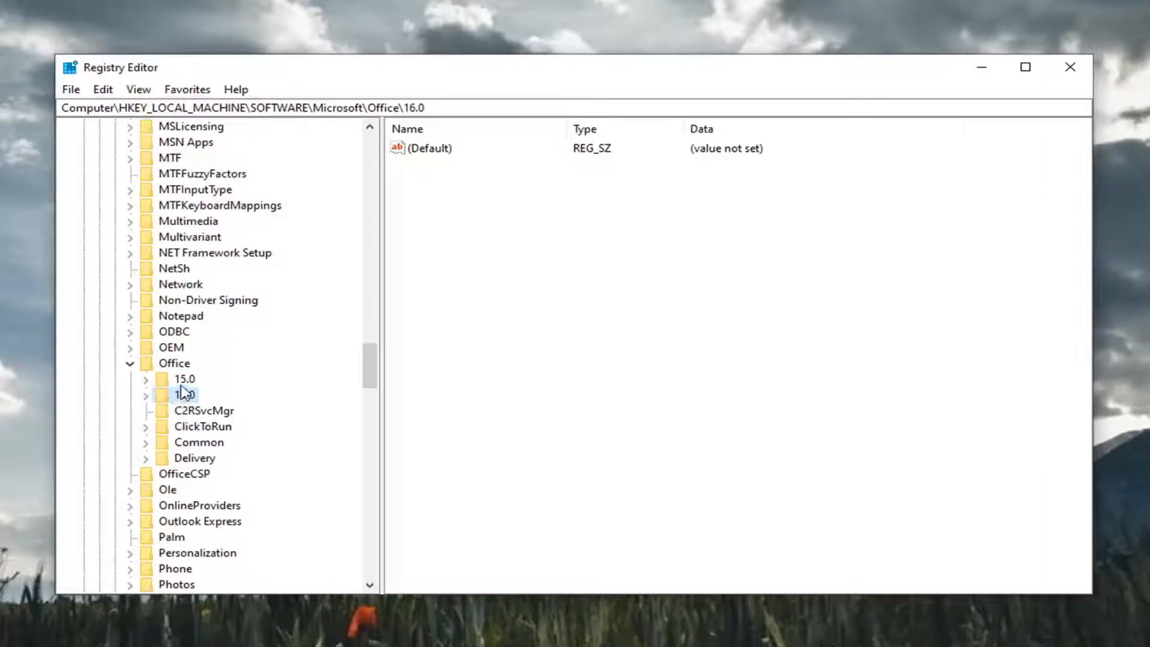
{"action": "left_click", "coordinate": [184, 394]}
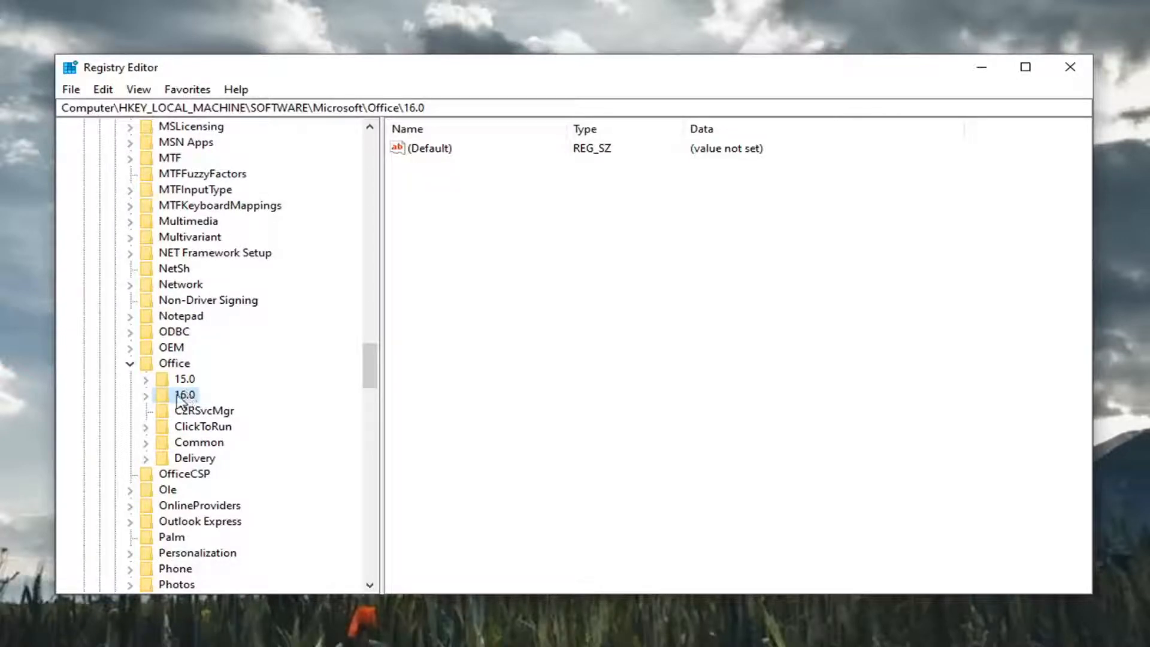
{"action": "left_click", "coordinate": [146, 394]}
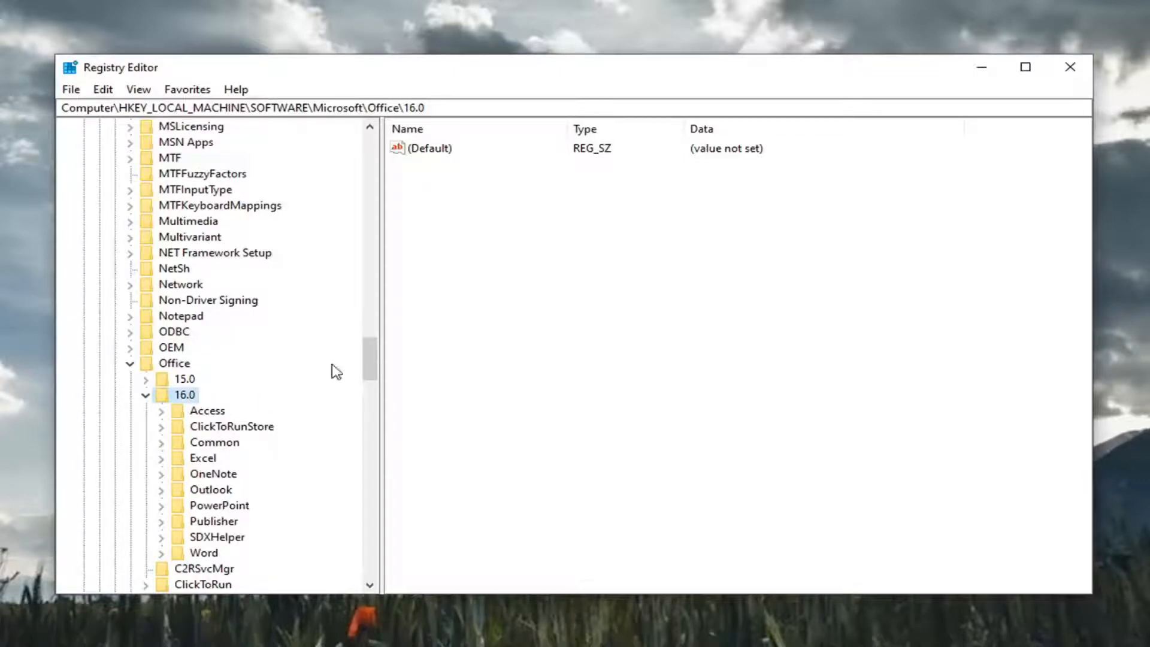
{"action": "scroll", "scroll_direction": "down", "scroll_amount": 3}
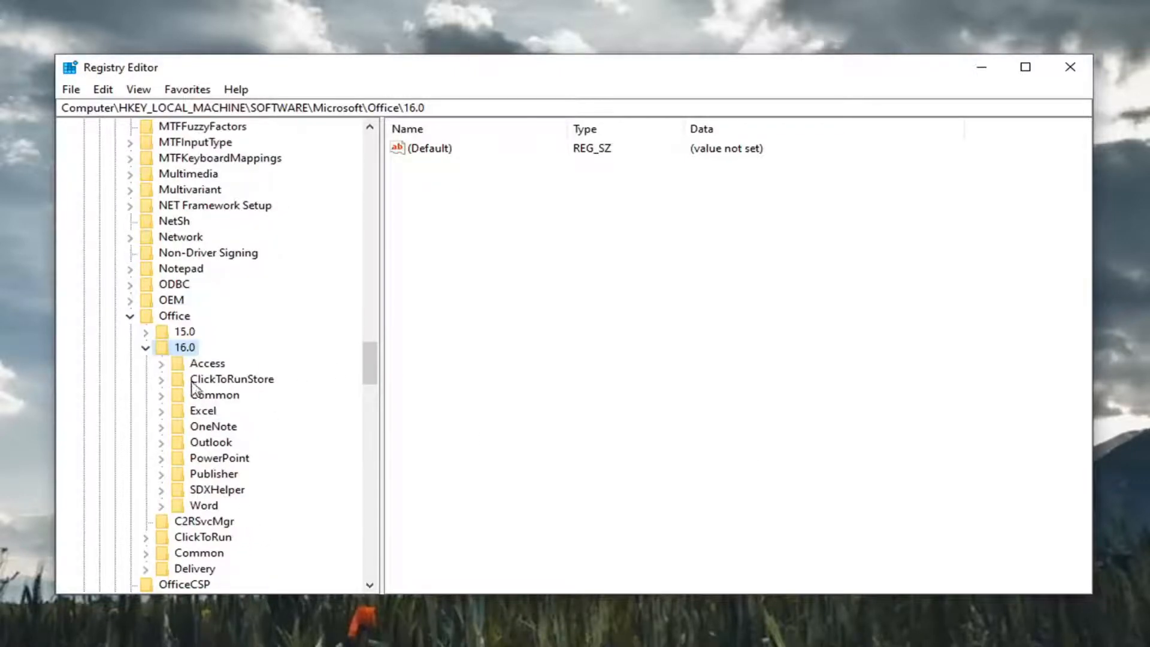
{"action": "mouse_move", "coordinate": [208, 358]}
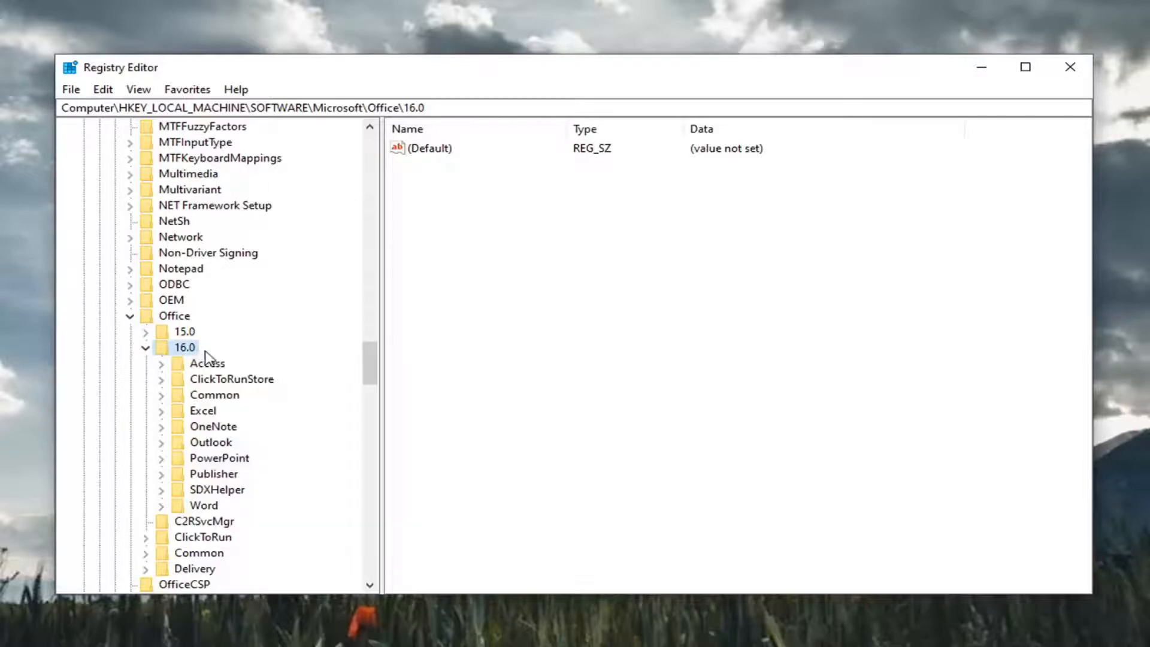
Create a new key named Delivery under Office\16.0
{"action": "right_click", "coordinate": [185, 346]}
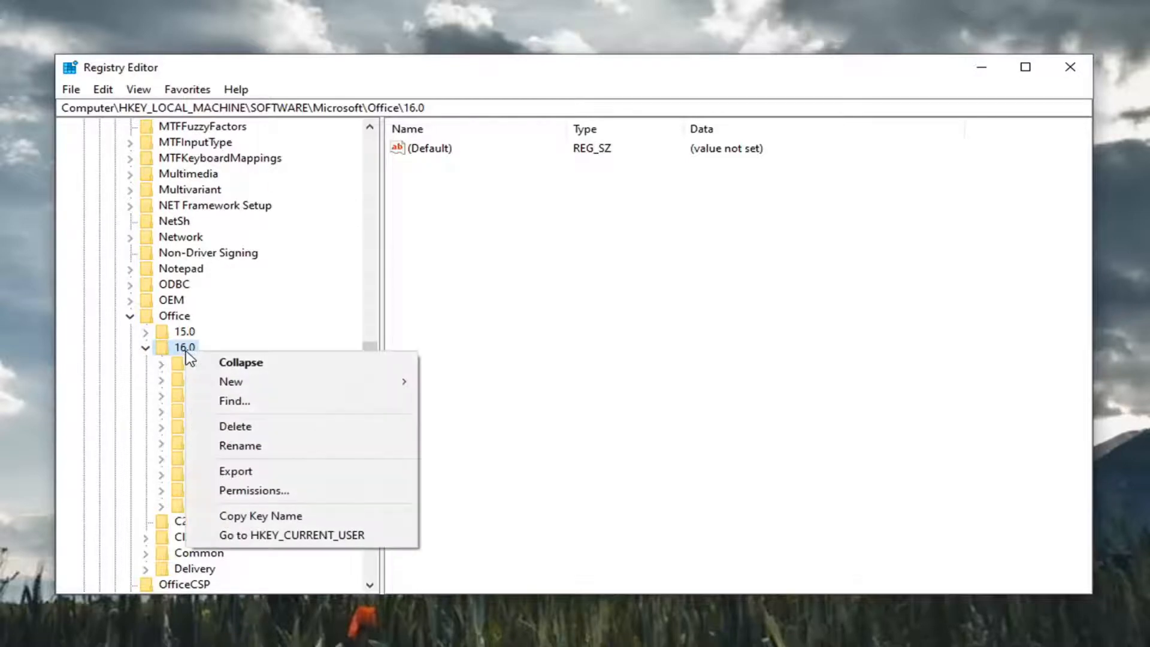
{"action": "mouse_move", "coordinate": [230, 381]}
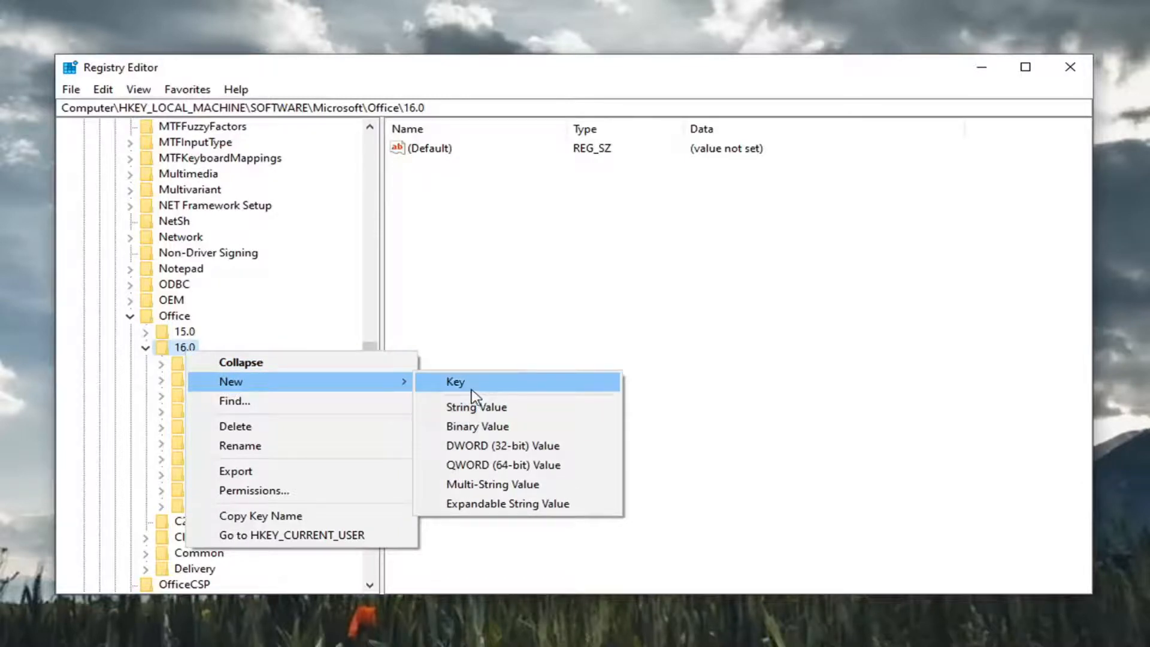
{"action": "left_click", "coordinate": [455, 381]}
{"action": "type", "text": "Delivery"}
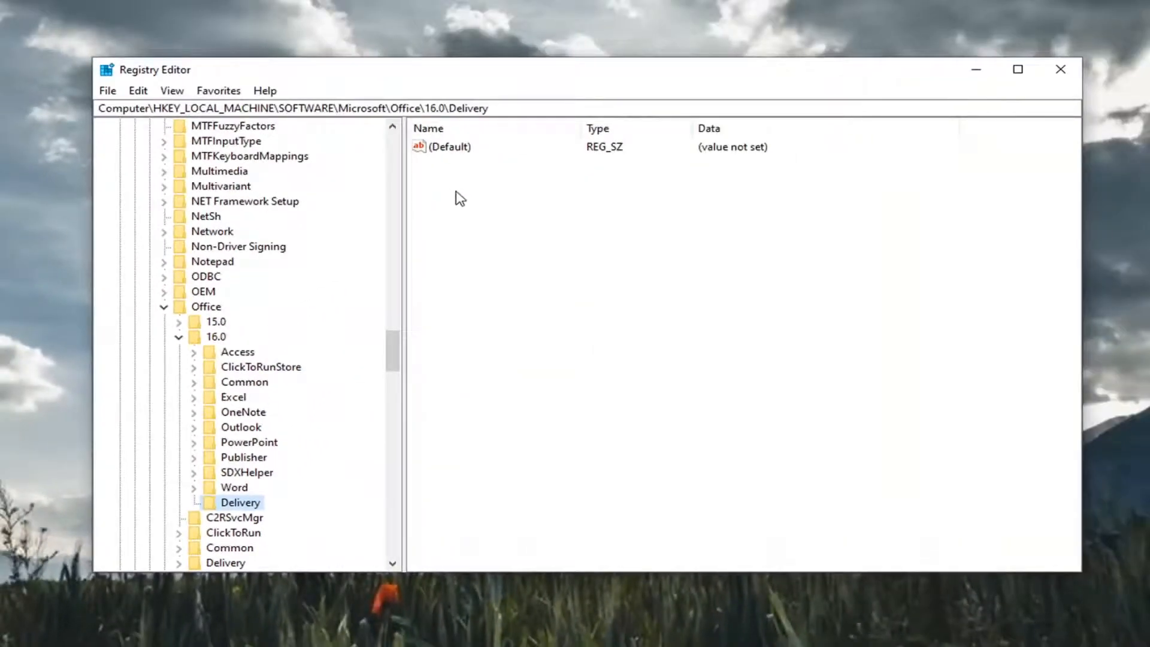
Add a string value named LocalCacheDrive to Delivery and bring up its Edit String dialog
{"action": "right_click", "coordinate": [460, 198]}
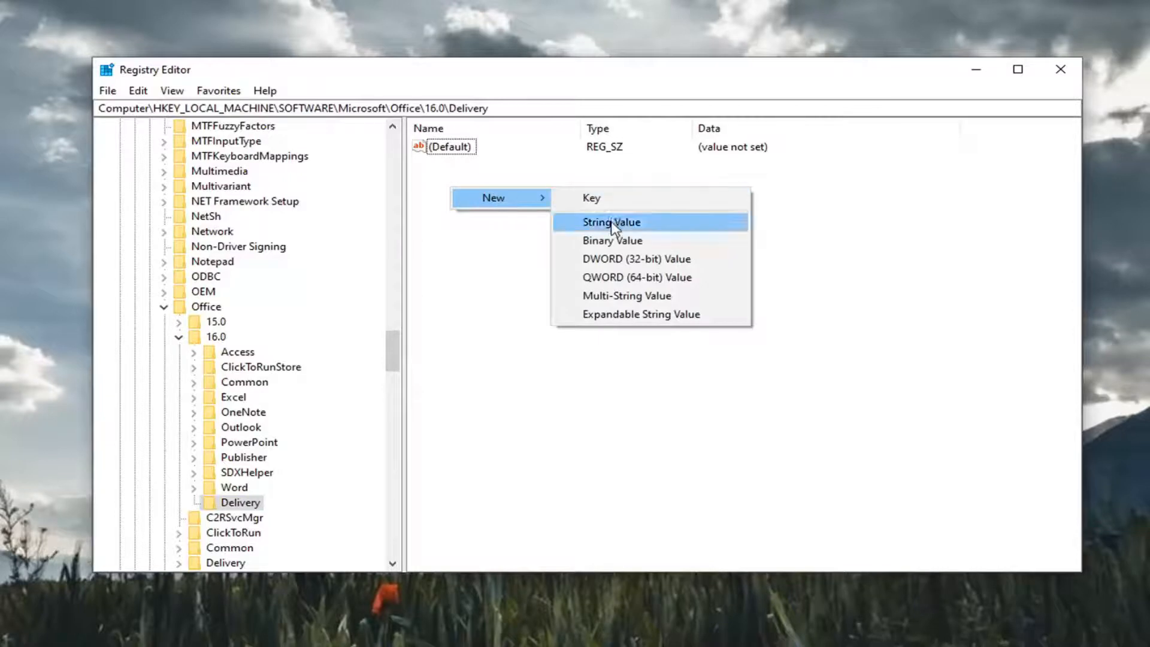
{"action": "left_click", "coordinate": [610, 222]}
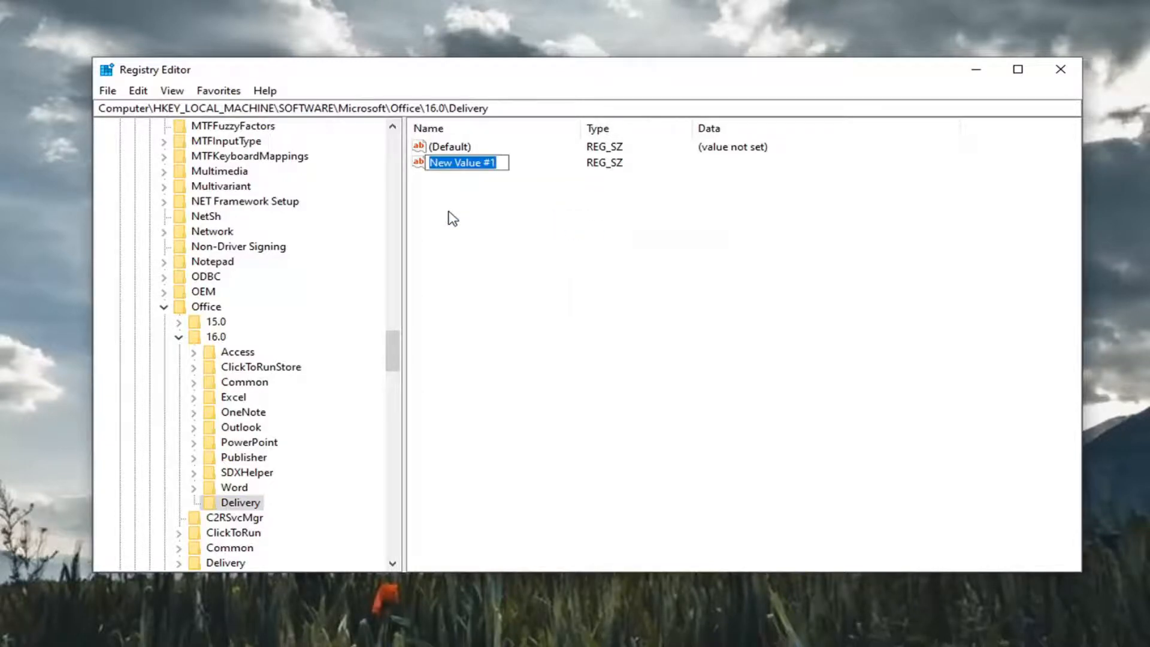
{"action": "type", "text": "LocalCache"}
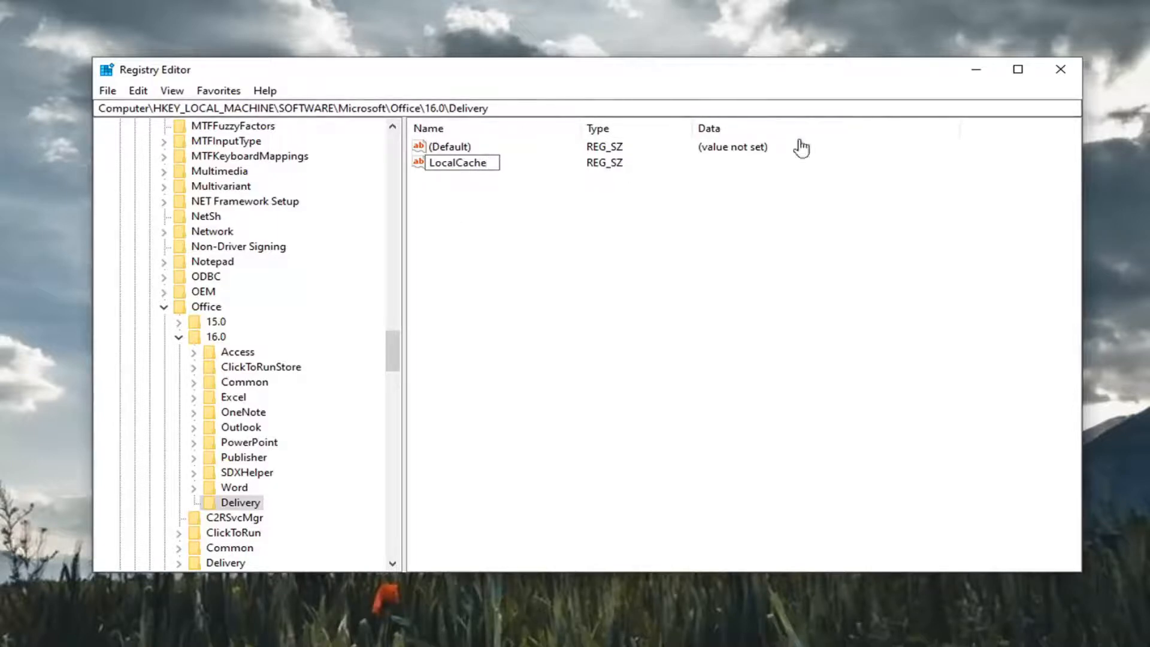
{"action": "type", "text": "Drive"}
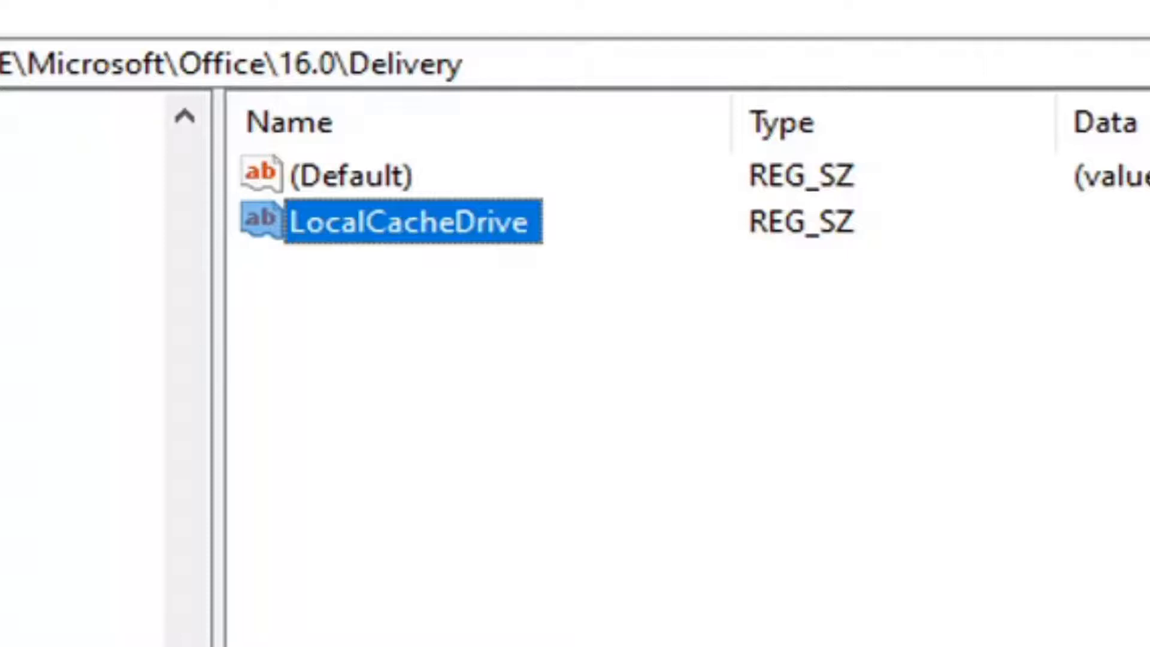
{"action": "mouse_move", "coordinate": [648, 285]}
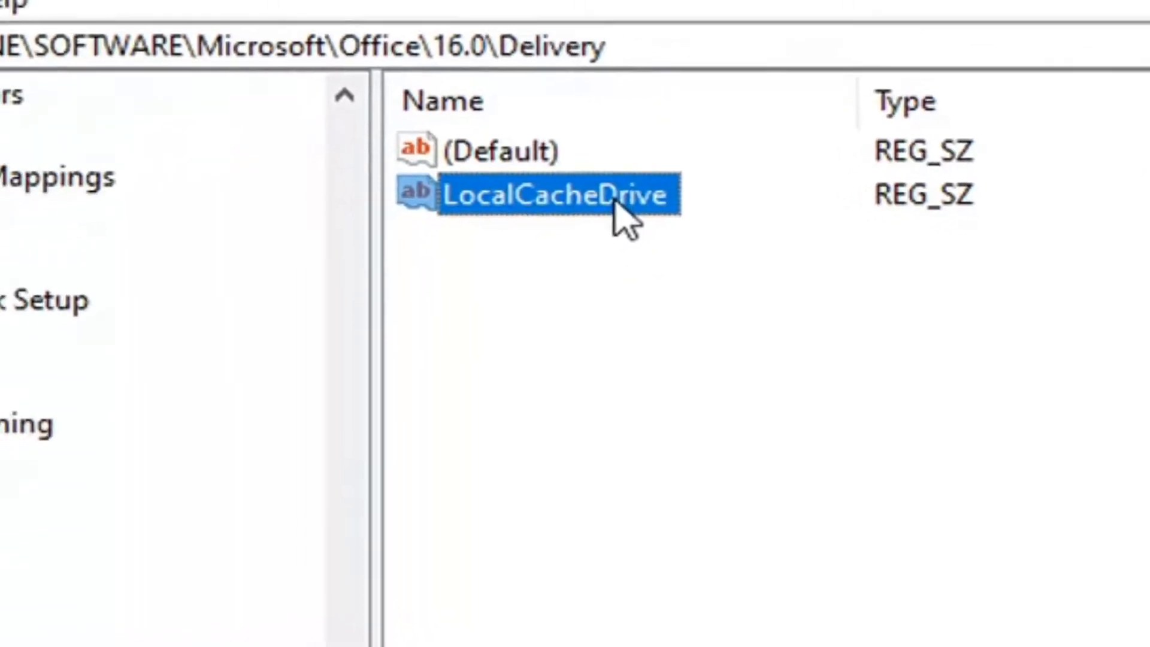
{"action": "double_click", "coordinate": [550, 195]}
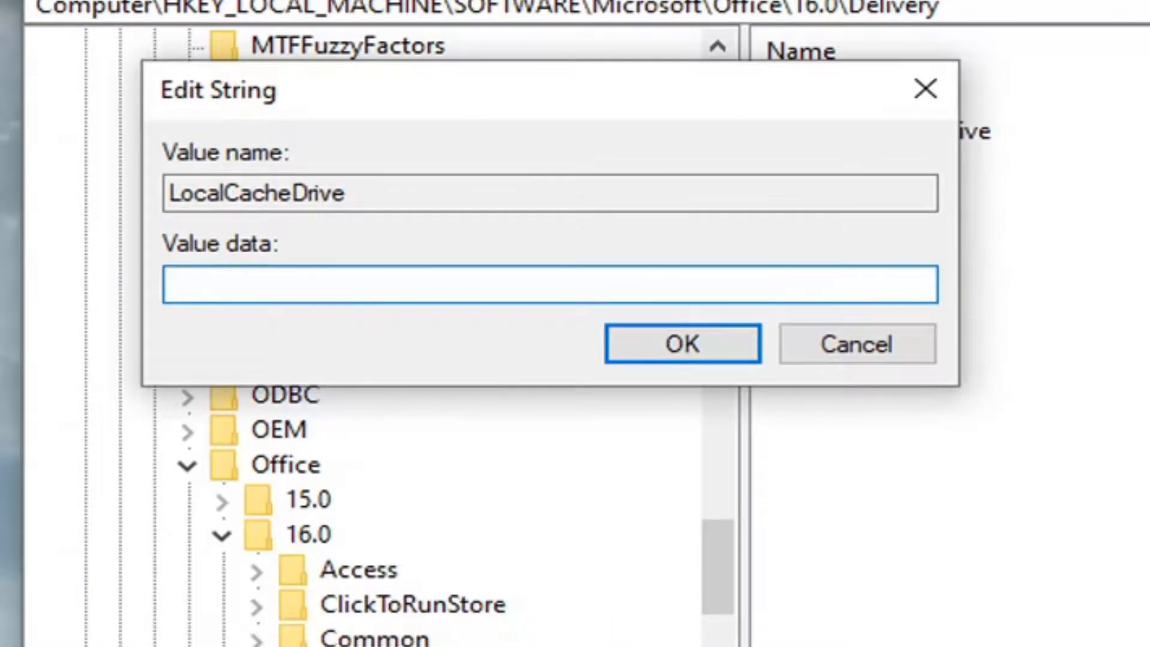
Check This PC to confirm the local disk is drive C
{"action": "left_click", "coordinate": [548, 285]}
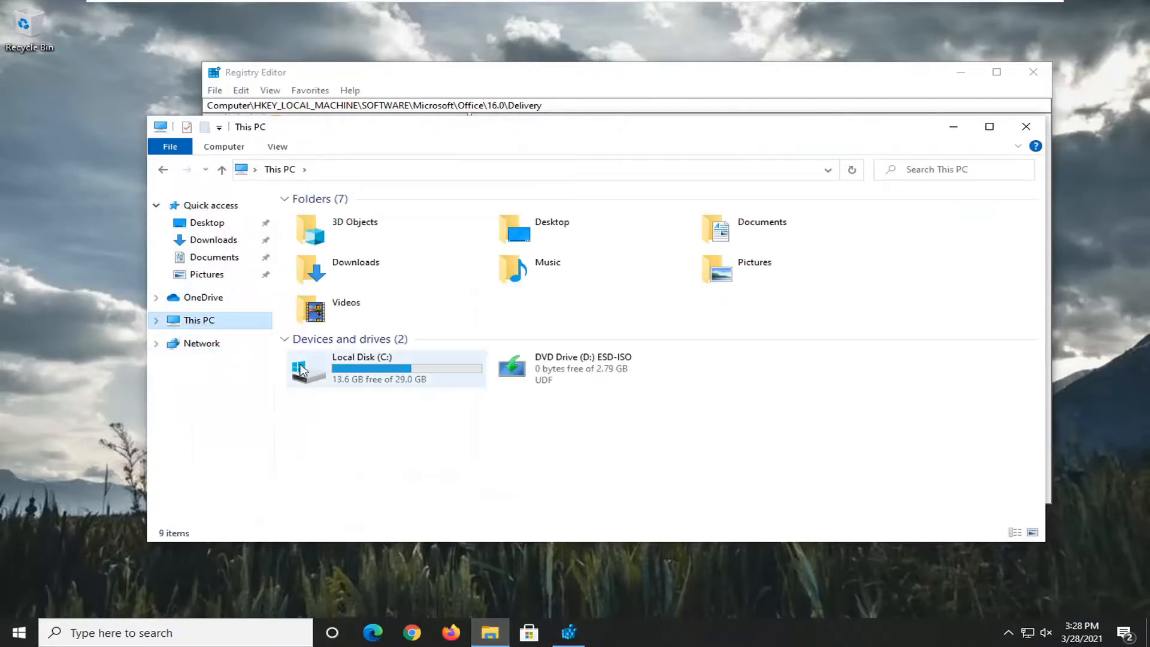
{"action": "mouse_move", "coordinate": [364, 370]}
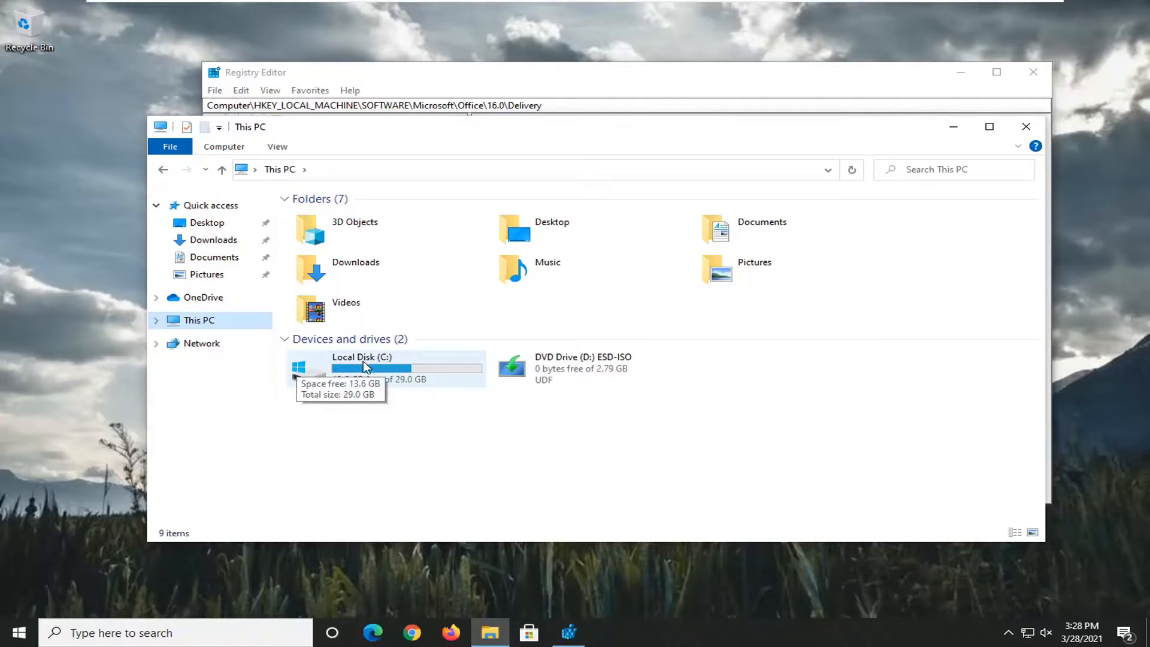
{"action": "mouse_move", "coordinate": [392, 372]}
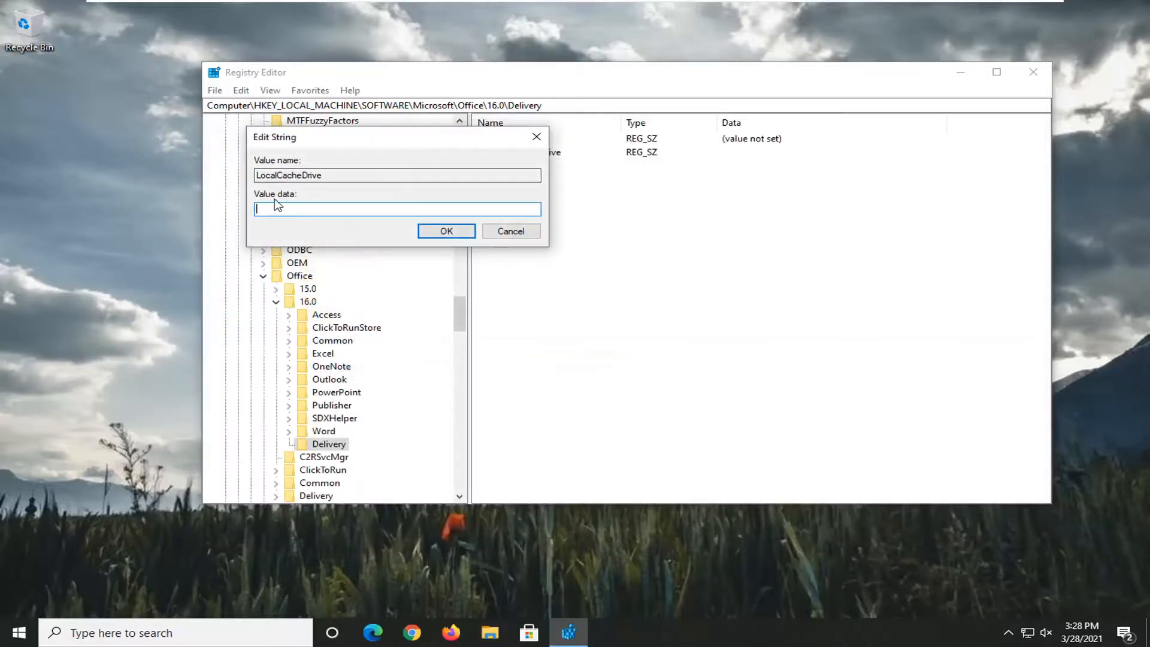
Set LocalCacheDrive's value data to C and confirm
{"action": "type", "text": "C"}
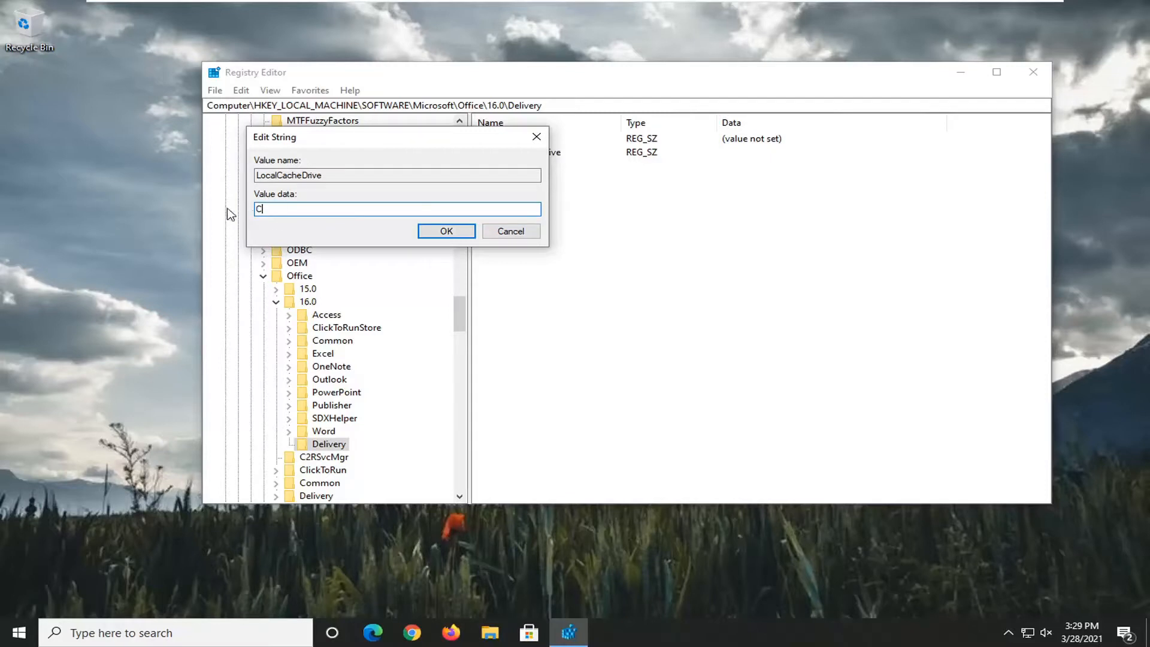
{"action": "left_click", "coordinate": [445, 232]}
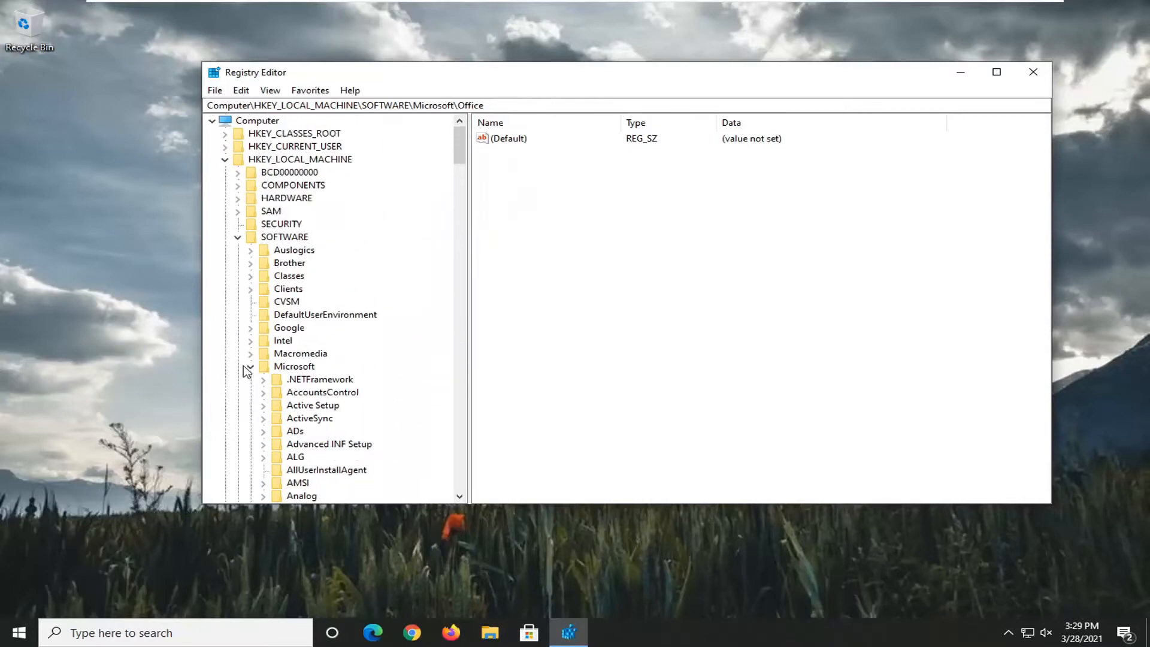
Collapse HKEY_LOCAL_MACHINE and close Registry Editor
{"action": "left_click", "coordinate": [224, 160]}
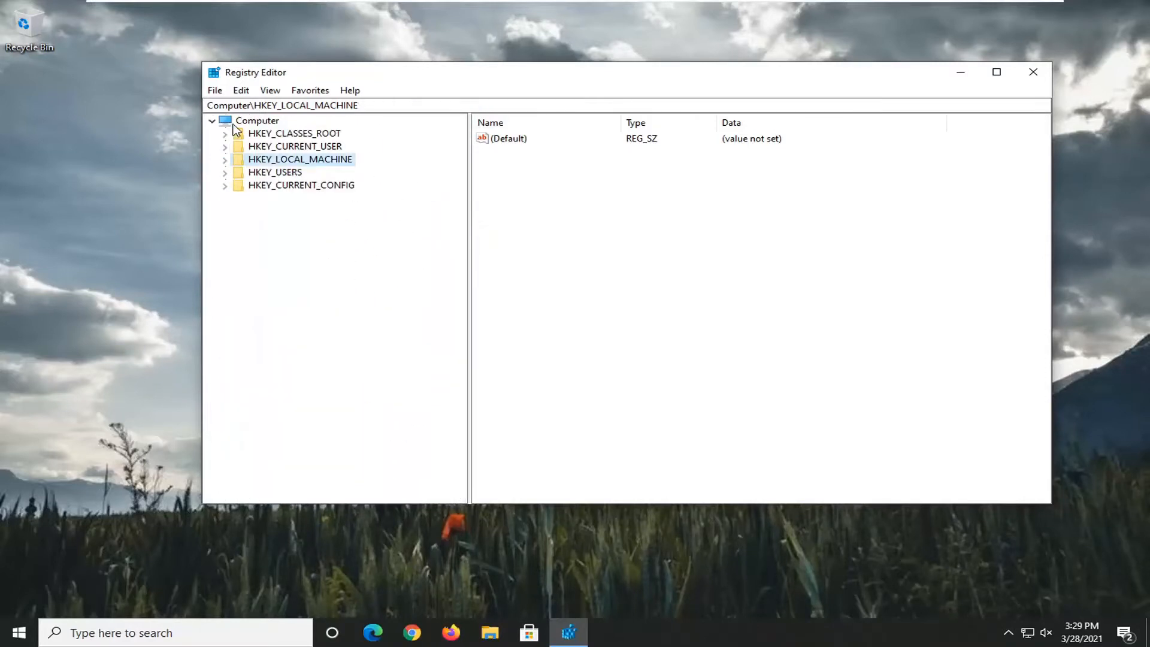
{"action": "left_click", "coordinate": [1034, 72]}
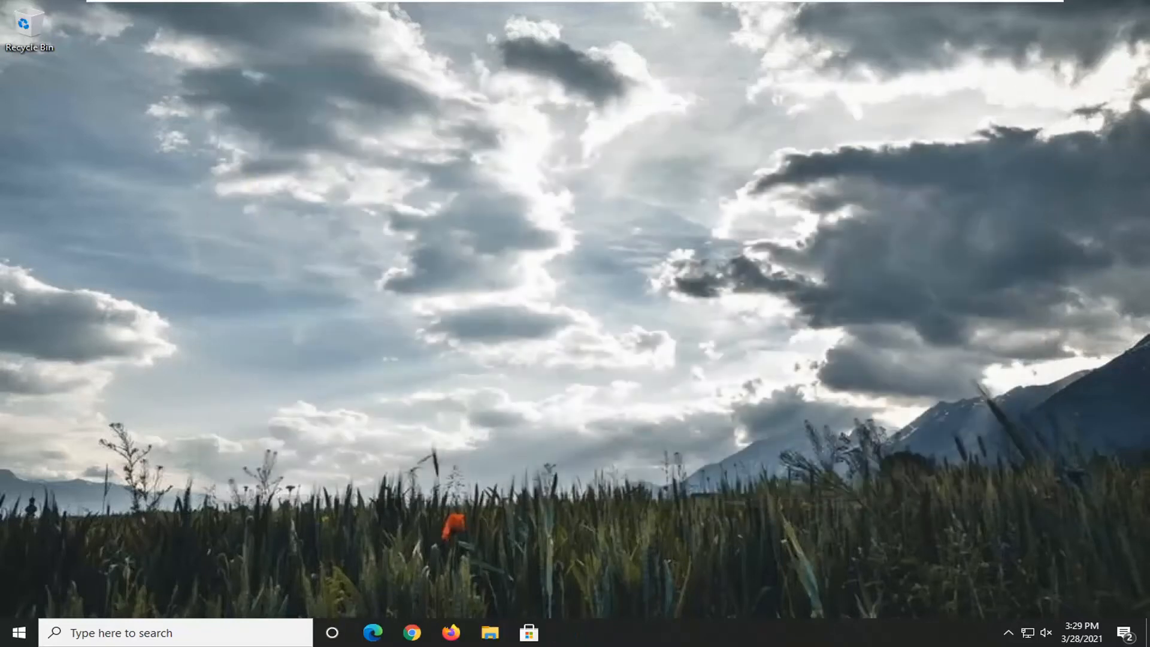